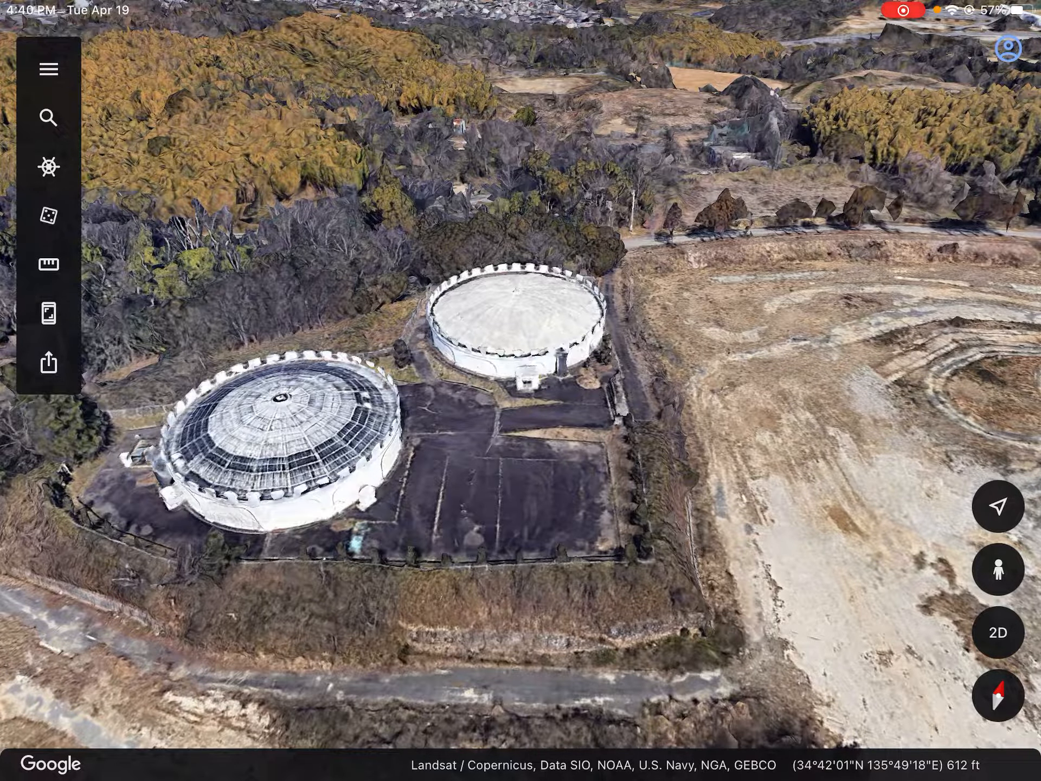
Open and dismiss recent-place search, then enter Street View on the plain white tank's roof.
left_click(49, 117)
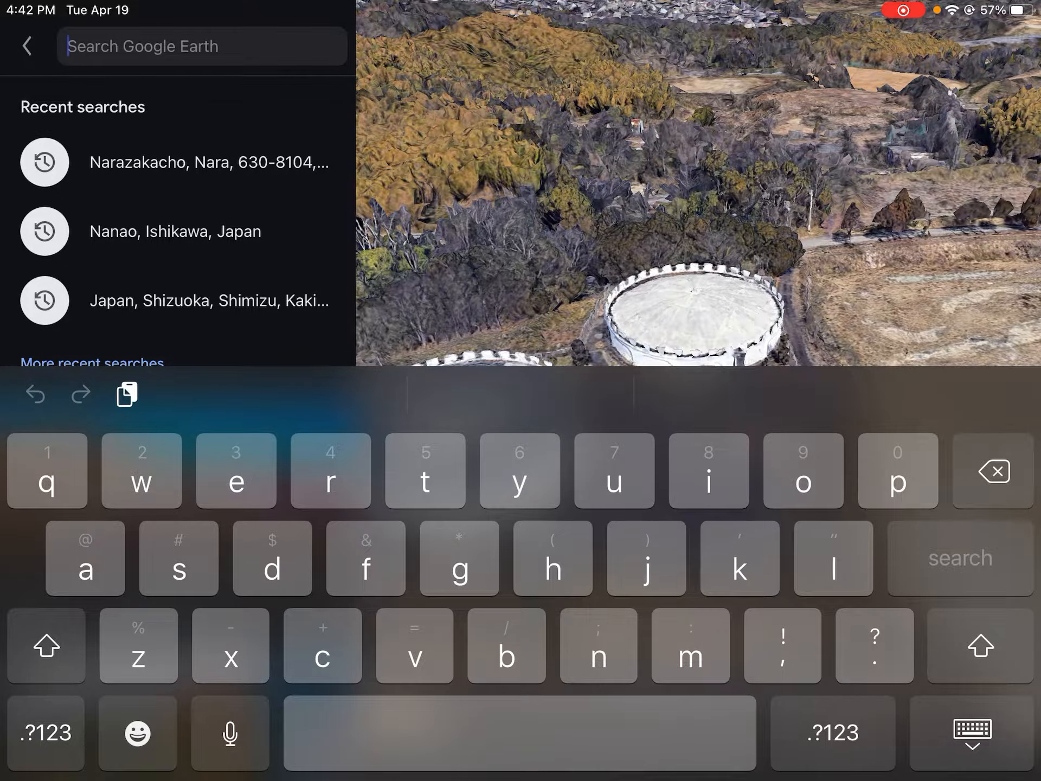
left_click(27, 45)
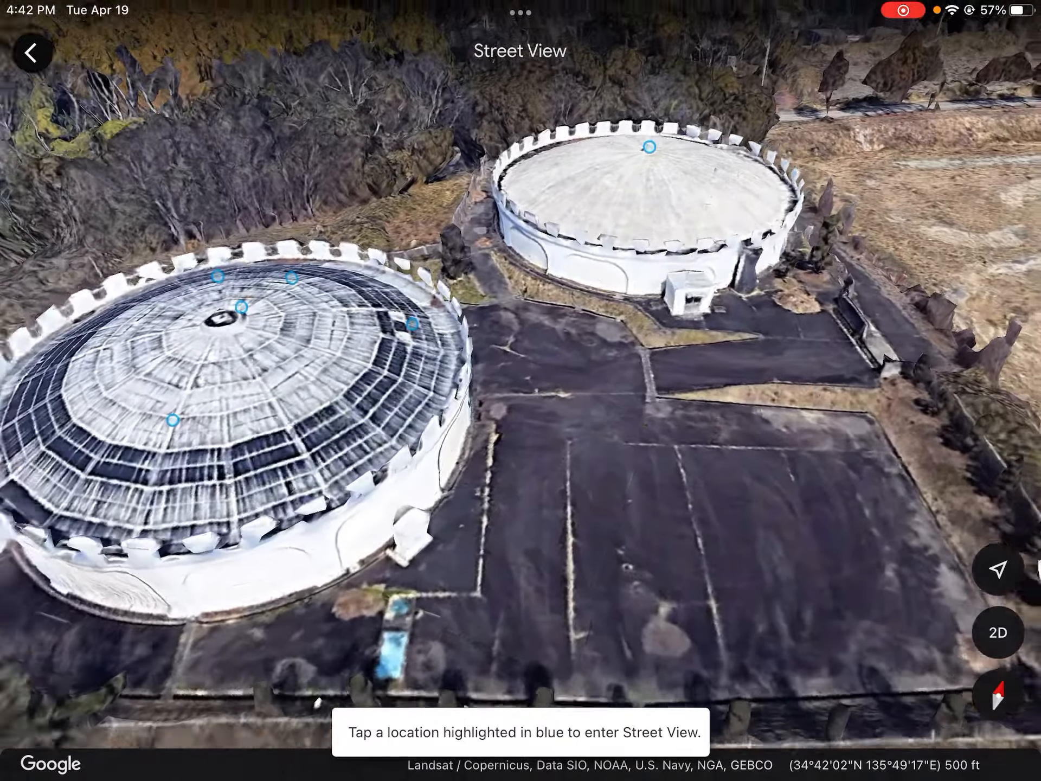
left_click(643, 147)
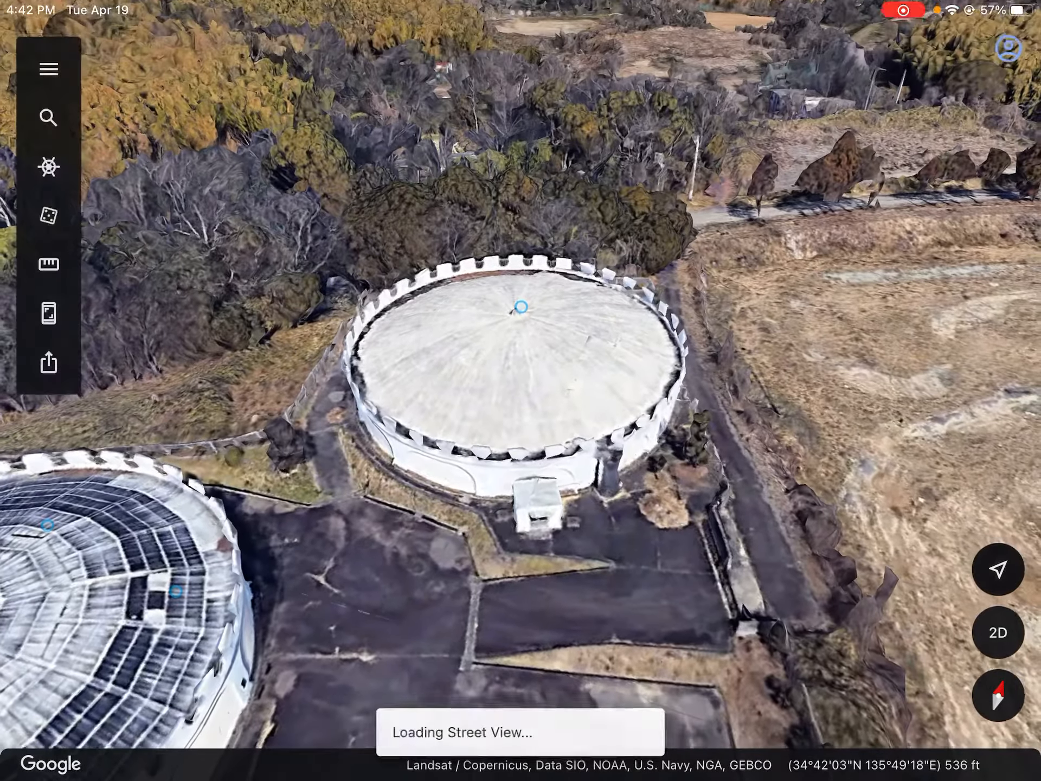